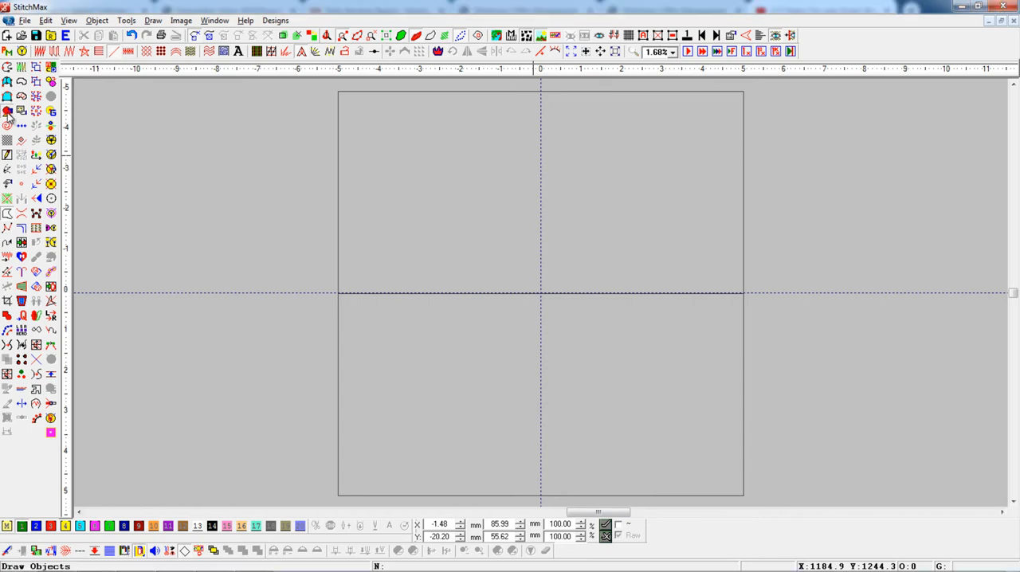
Draw a circle near the top-left of the page using Ellipse From Center mode.
{"action": "left_click", "coordinate": [8, 111]}
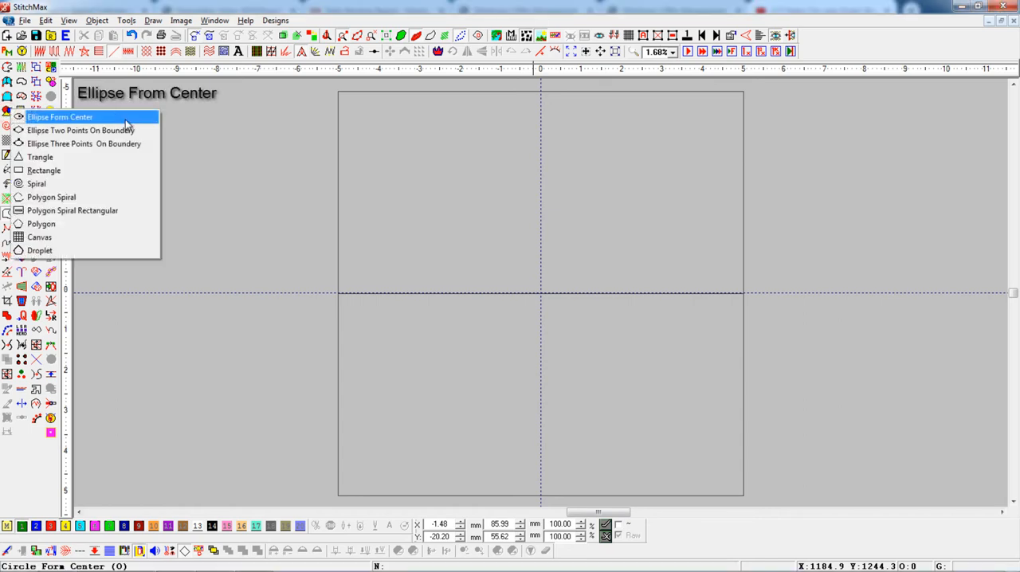
{"action": "left_click", "coordinate": [60, 118]}
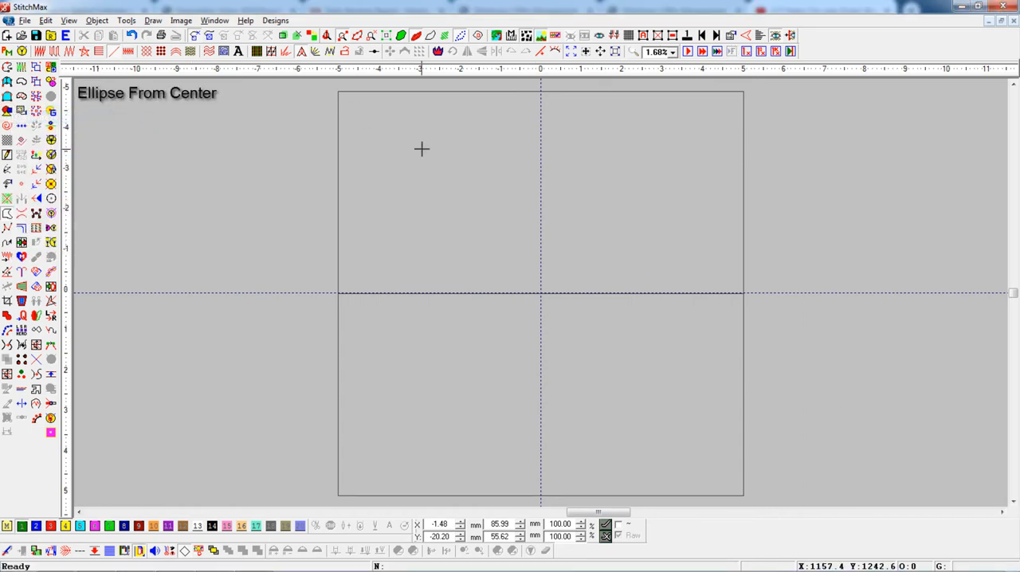
{"action": "left_click_drag", "start_coordinate": [423, 150], "coordinate": [407, 206]}
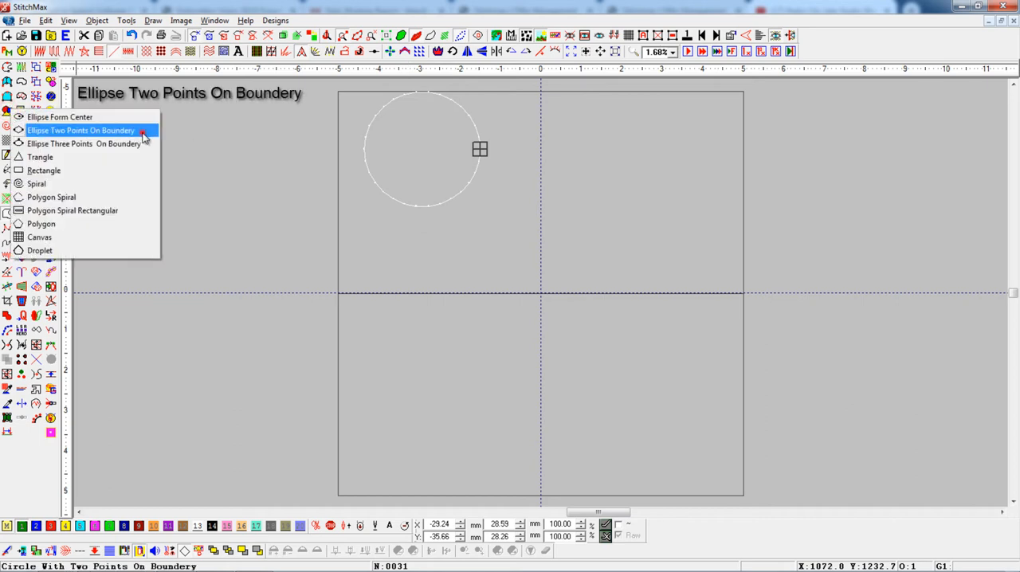
Start a circle in the upper right using the two-boundary-points ellipse mode.
{"action": "left_click", "coordinate": [80, 130]}
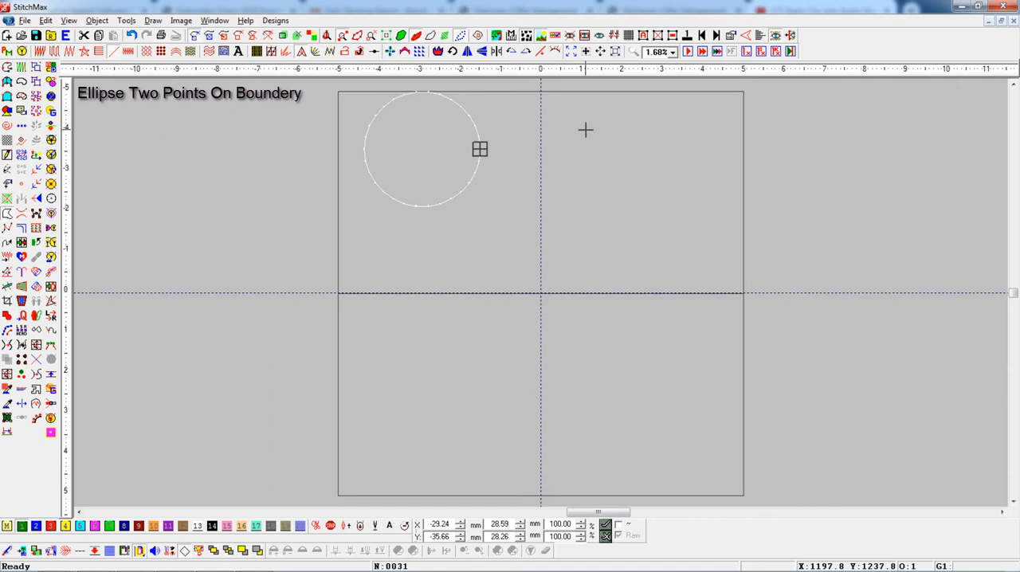
{"action": "left_click", "coordinate": [650, 232]}
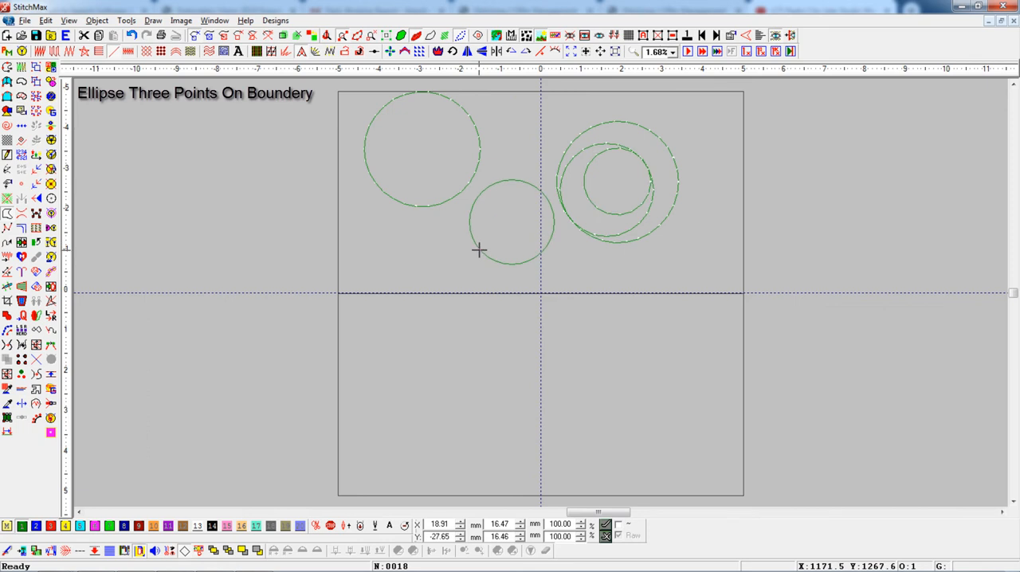
Draw a tilted ellipse mid-page, then add a triangle outline in the lower half.
{"action": "left_click", "coordinate": [501, 233]}
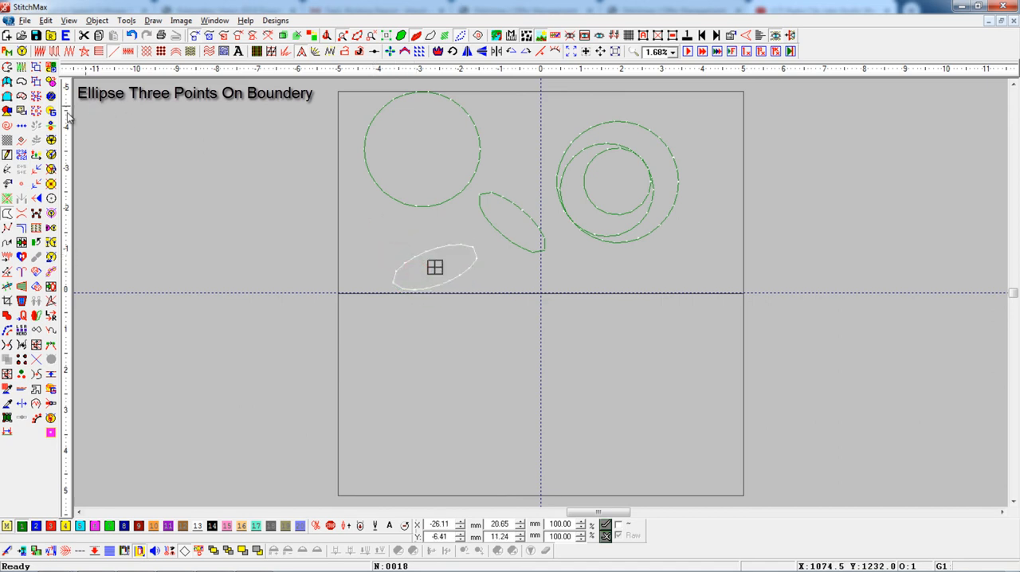
{"action": "left_click", "coordinate": [22, 156]}
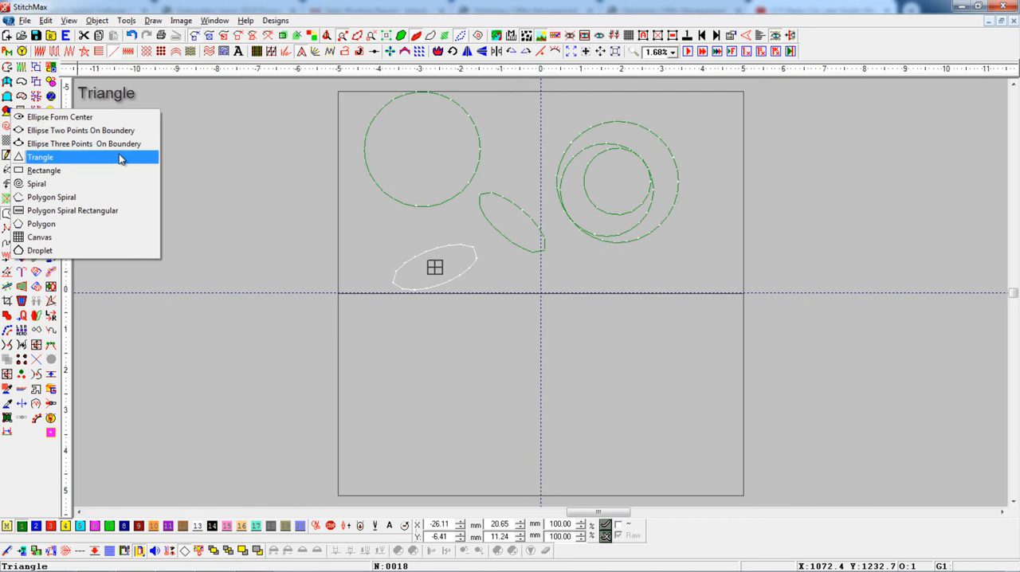
{"action": "left_click", "coordinate": [40, 156]}
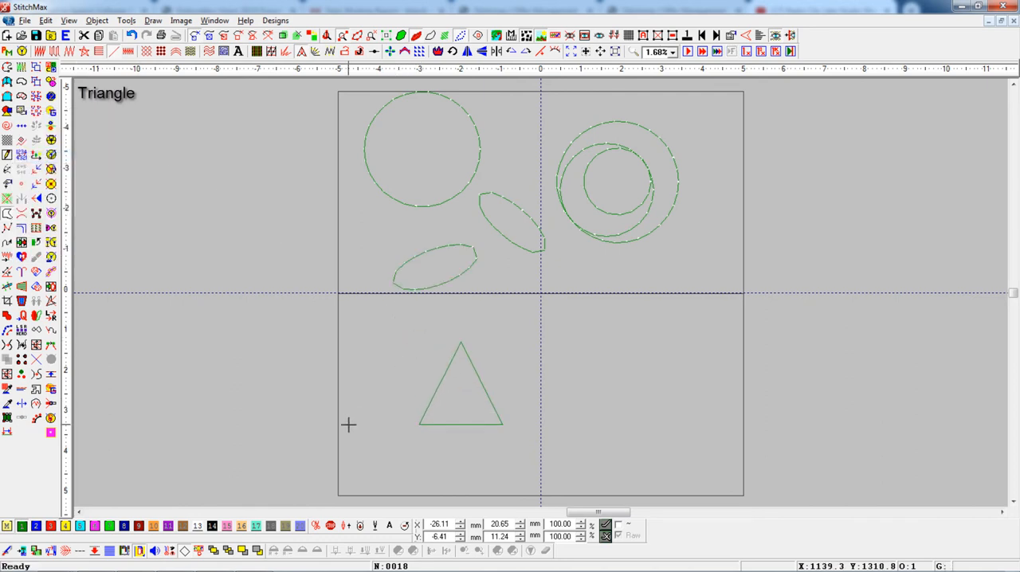
{"action": "mouse_move", "coordinate": [367, 421]}
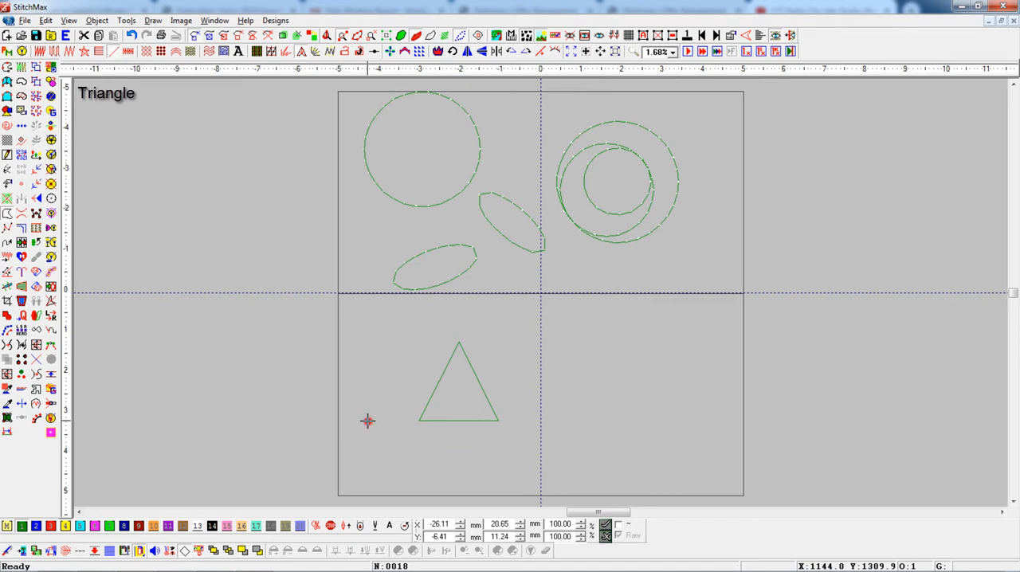
{"action": "left_click", "coordinate": [6, 110]}
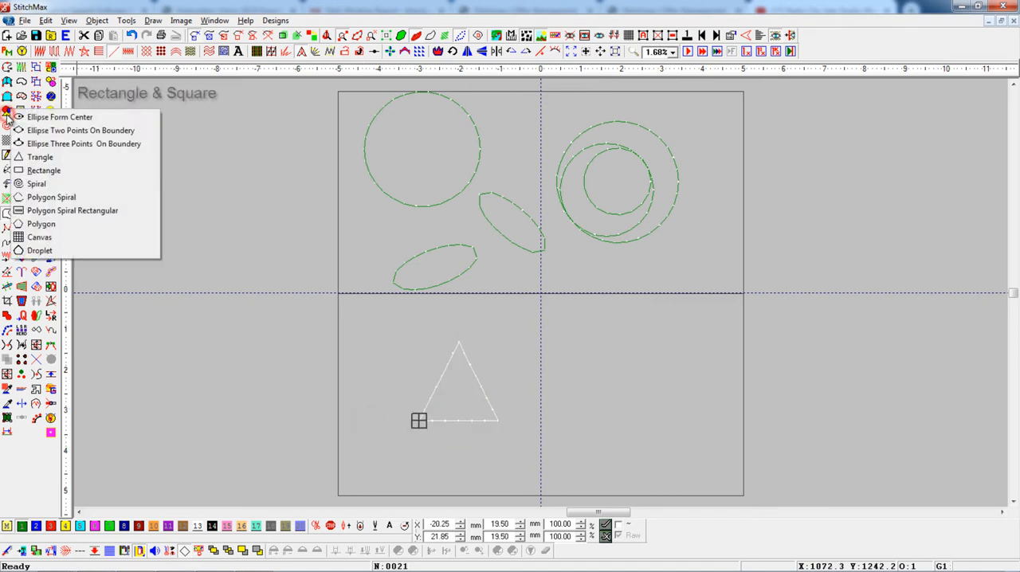
{"action": "mouse_move", "coordinate": [102, 170]}
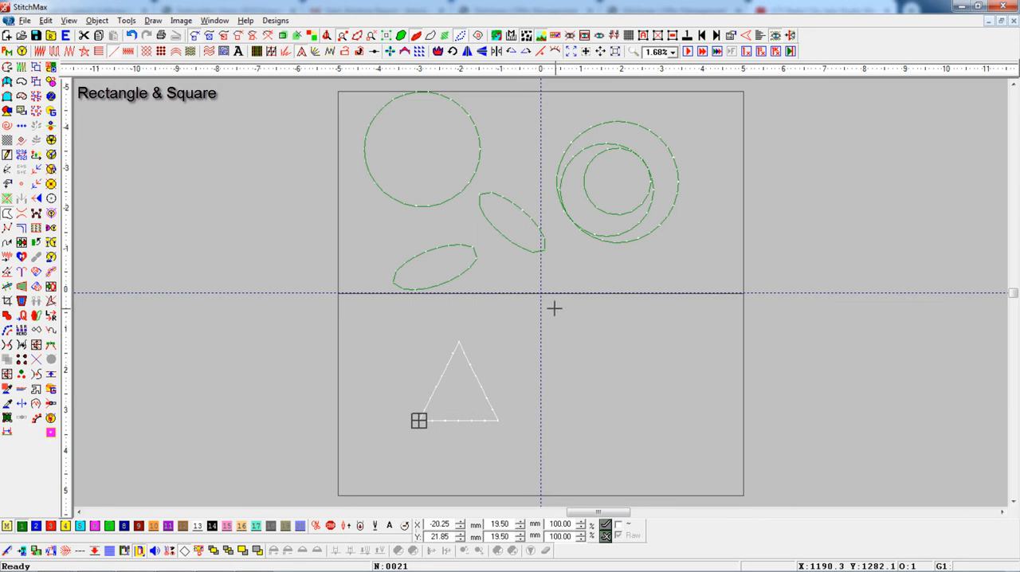
Draw a square in the lower right quarter, then switch to polygon spiral mode.
{"action": "left_click_drag", "start_coordinate": [555, 306], "coordinate": [641, 397]}
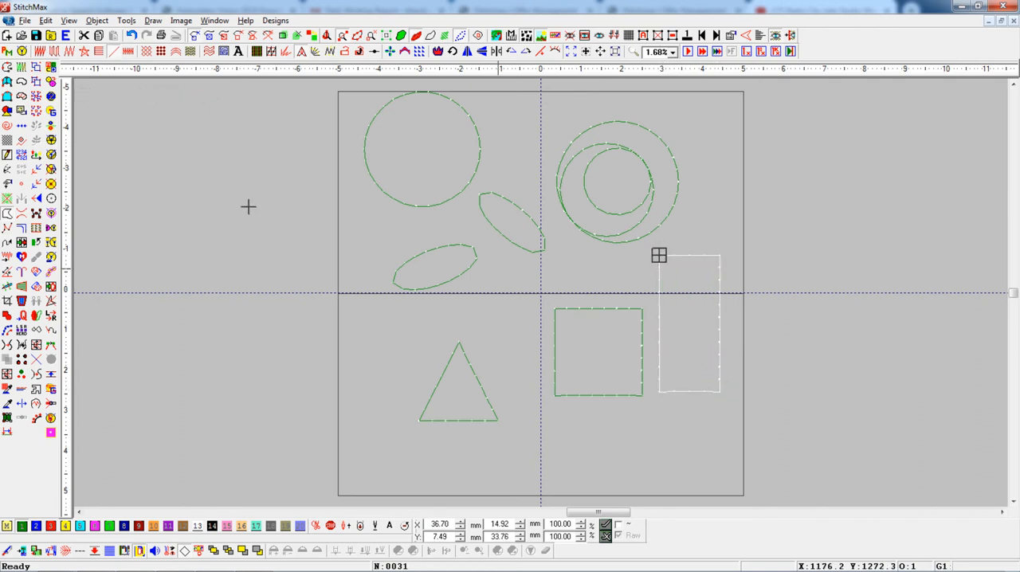
{"action": "left_click", "coordinate": [21, 109]}
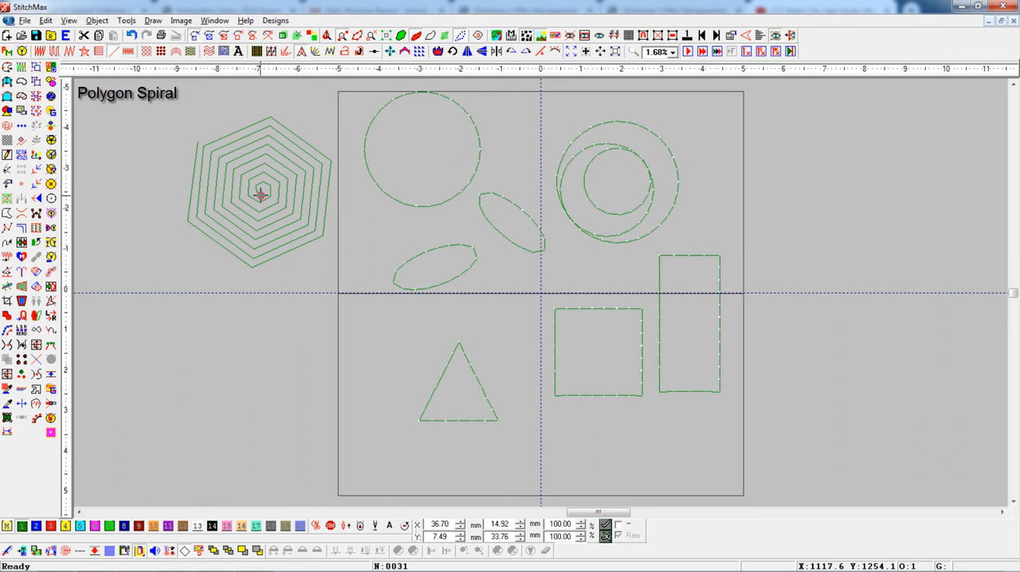
Switch to rectangular polygon spiral mode for a spiral below the hexagonal one.
{"action": "left_click", "coordinate": [262, 194]}
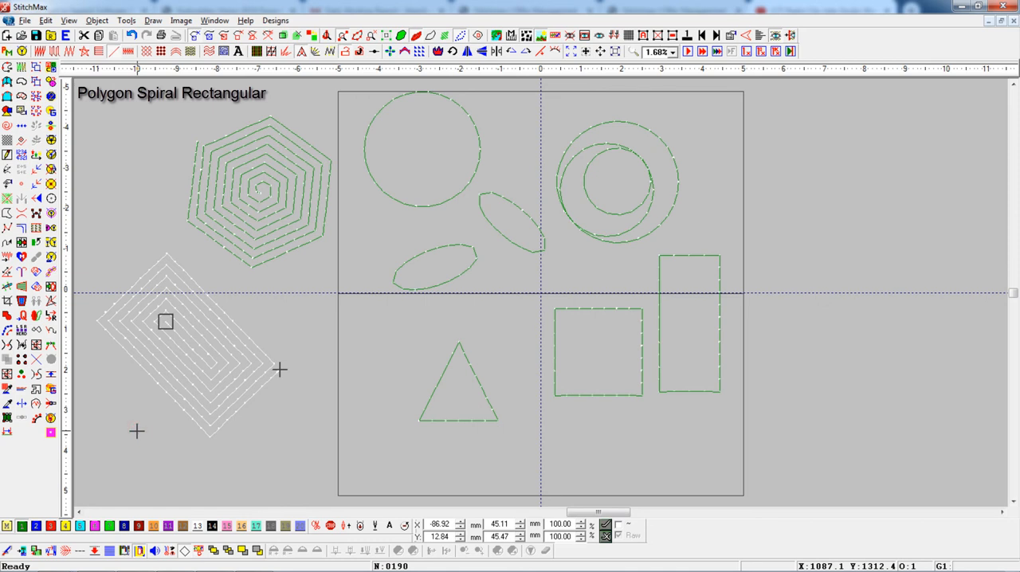
Switch to polygon drawing mode for a shape left of the triangle.
{"action": "left_click", "coordinate": [7, 110]}
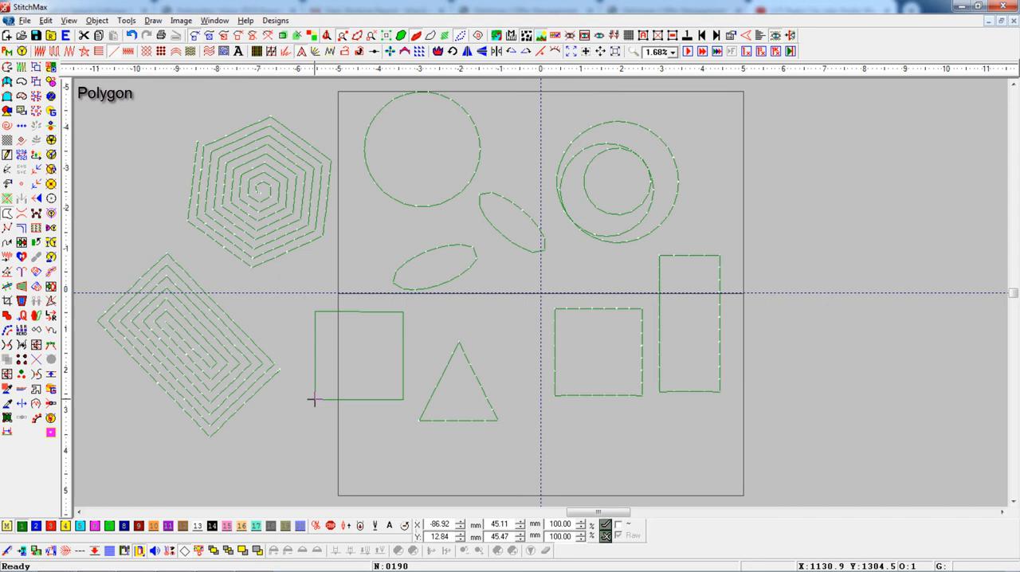
Start a five-sided polygon just left of the triangle.
{"action": "left_click", "coordinate": [315, 405]}
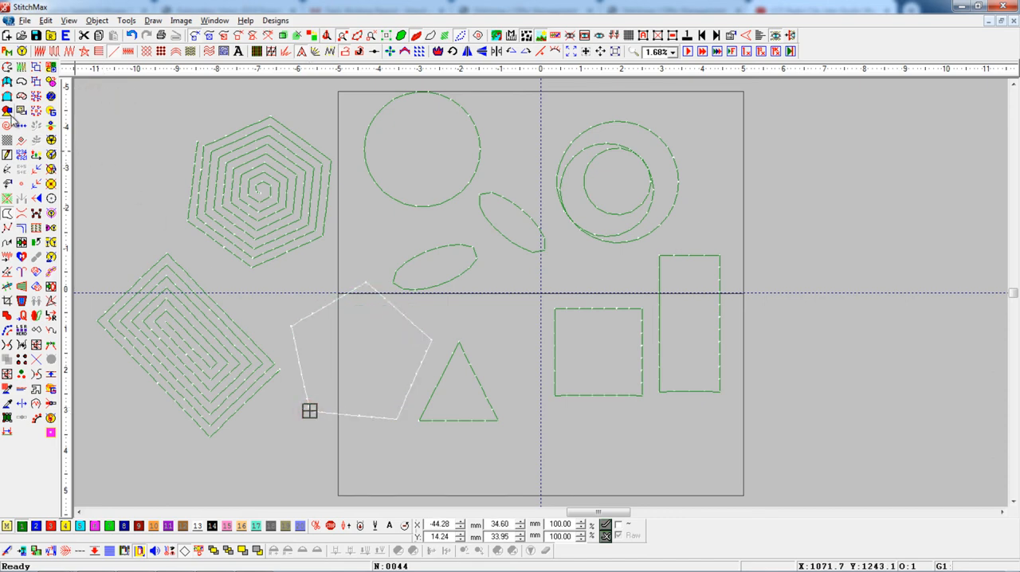
{"action": "left_click", "coordinate": [9, 109]}
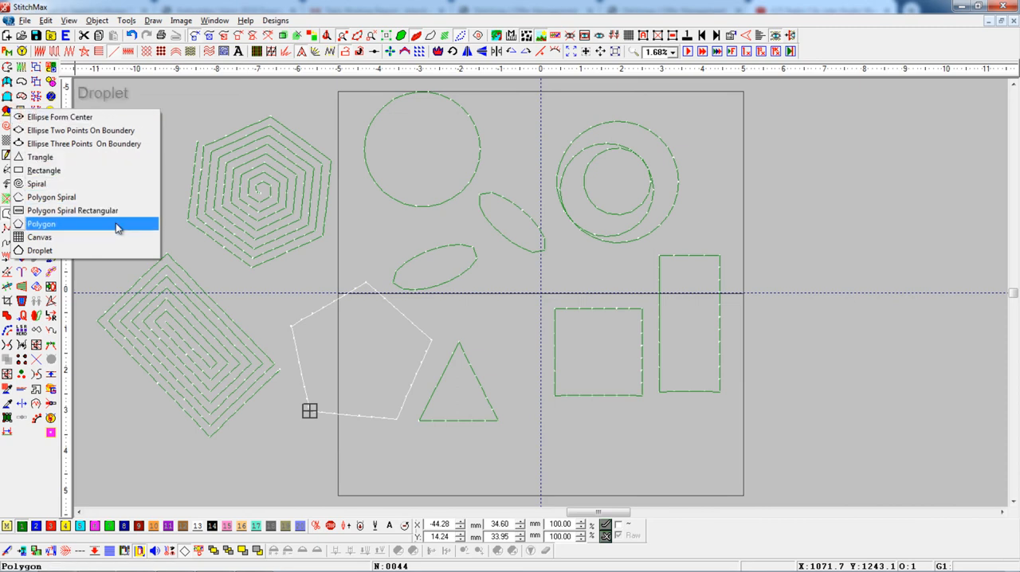
Switch to droplet drawing mode for teardrop shapes on the right side.
{"action": "left_click", "coordinate": [41, 223]}
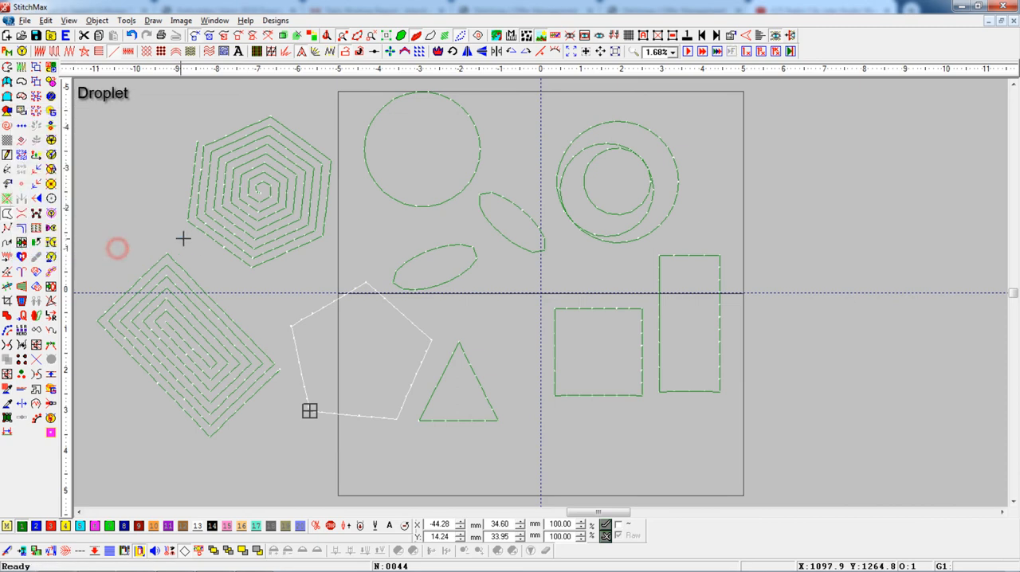
{"action": "mouse_move", "coordinate": [805, 233]}
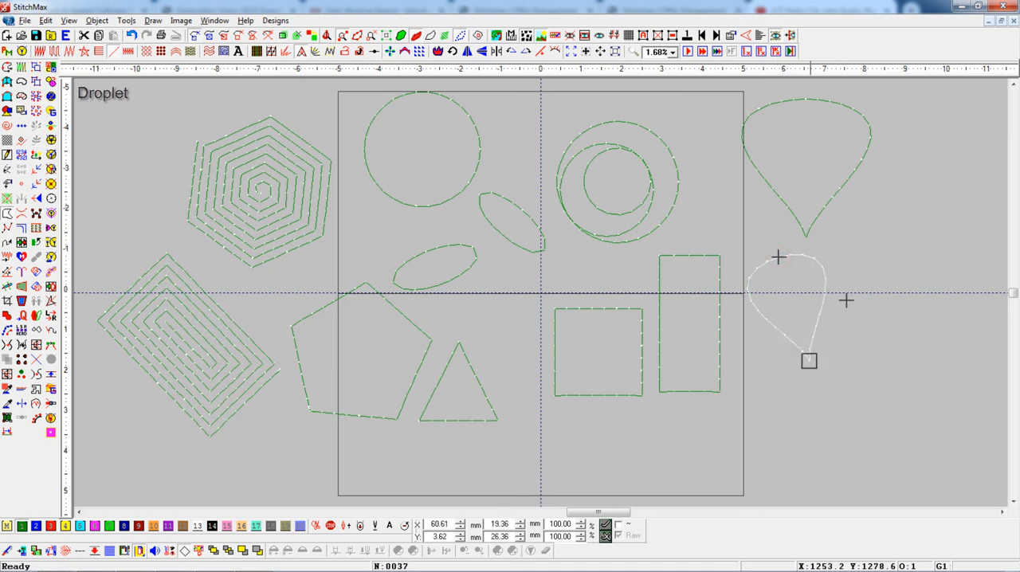
{"action": "mouse_move", "coordinate": [876, 319]}
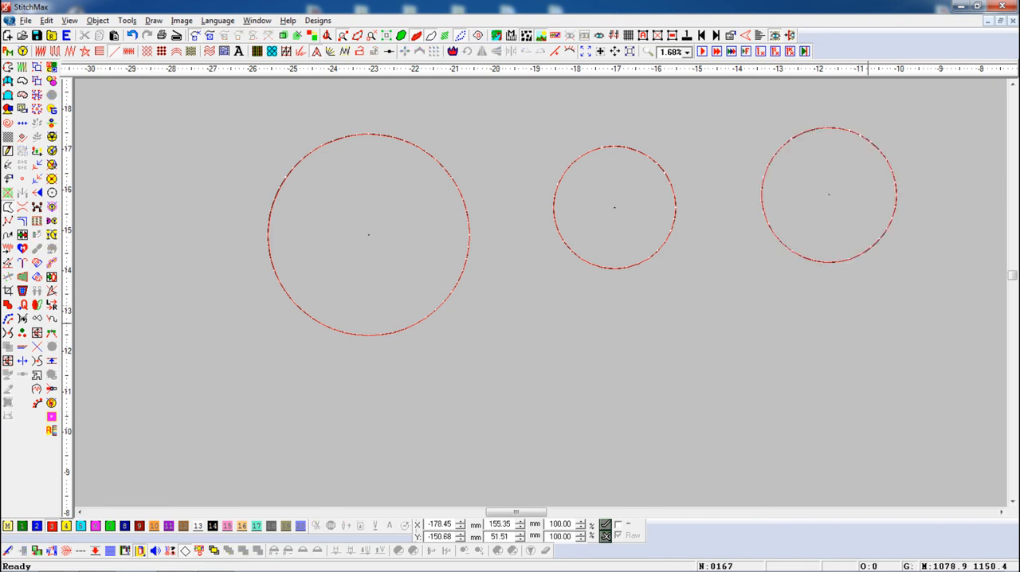
Zoom out with the mouse wheel to view the three red circle outlines.
{"action": "scroll", "scroll_direction": "down", "scroll_amount": 3}
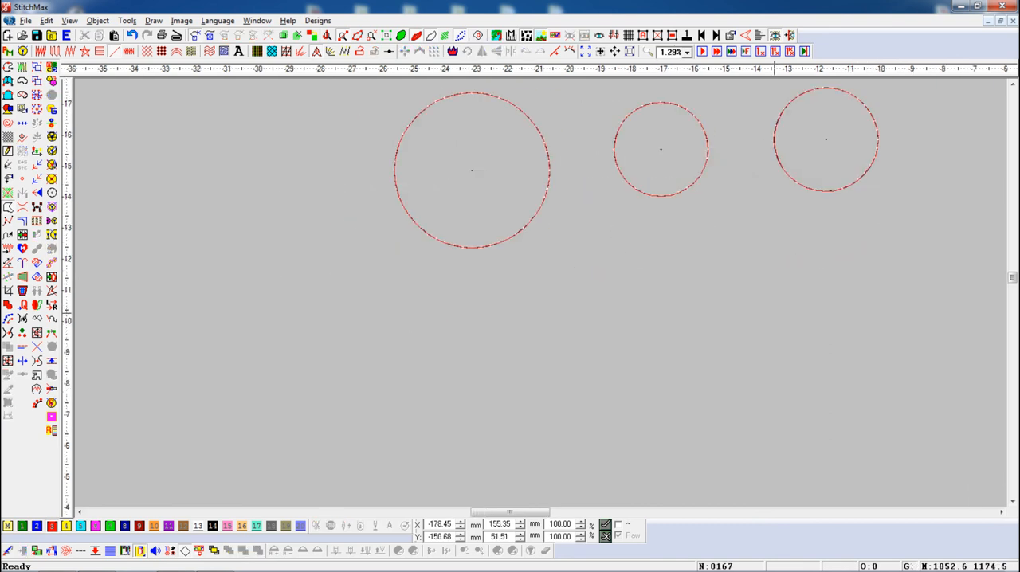